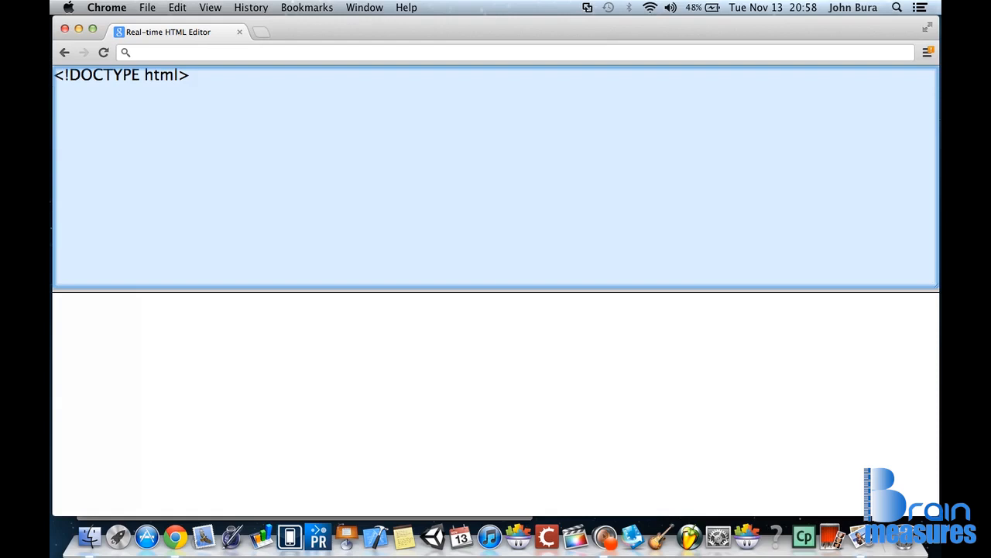
Step: Type an empty <body></body> tag pair below the DOCTYPE line
text(<)
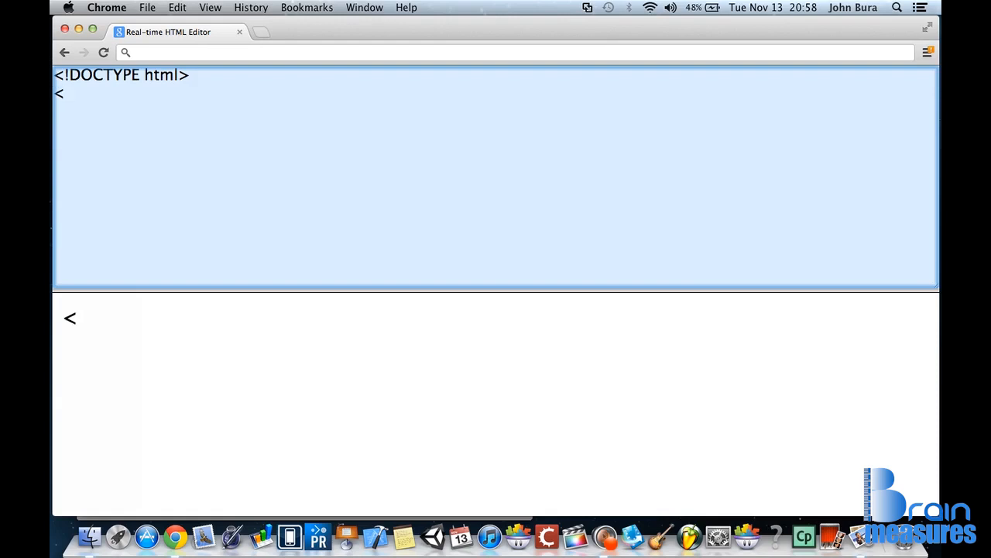
text(bo)
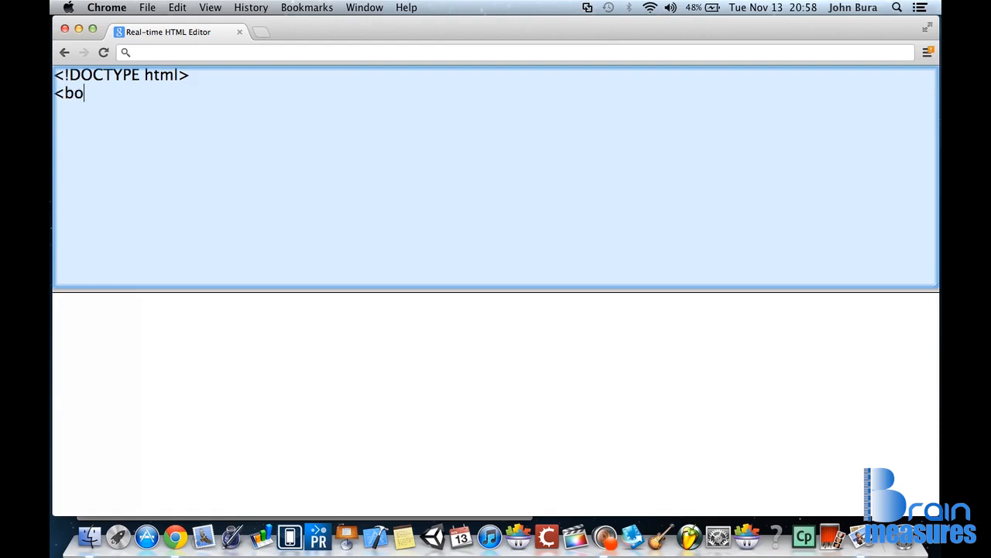
text(dy>)
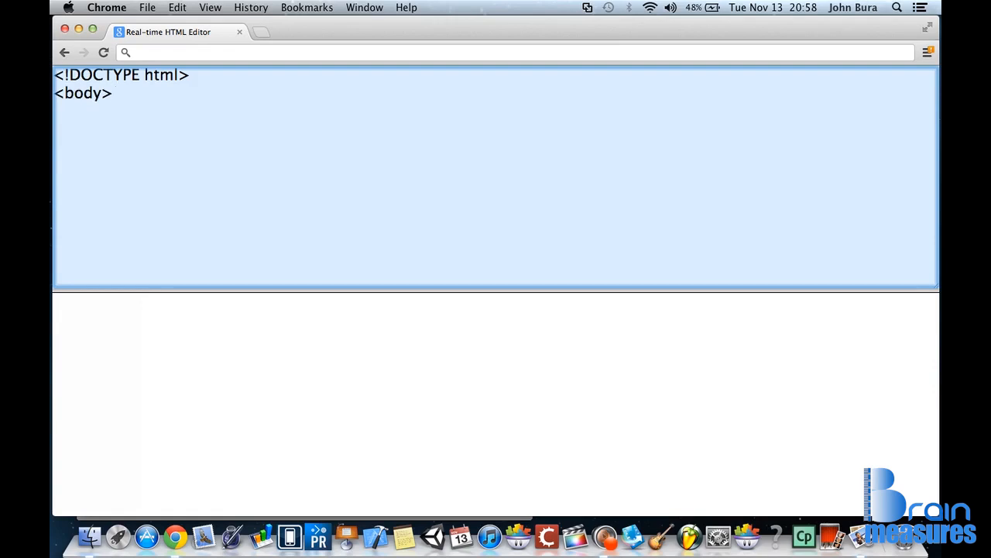
text(<)
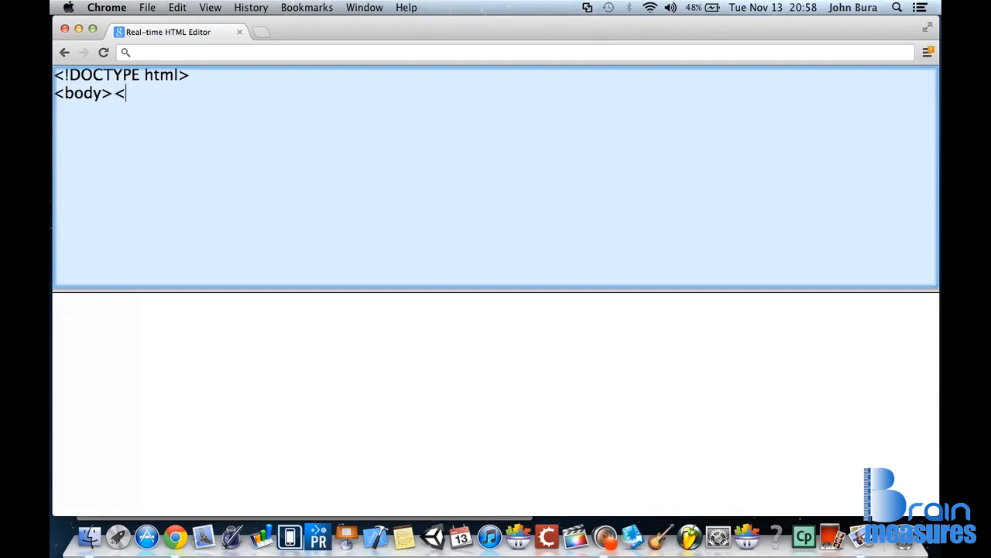
text(/body)
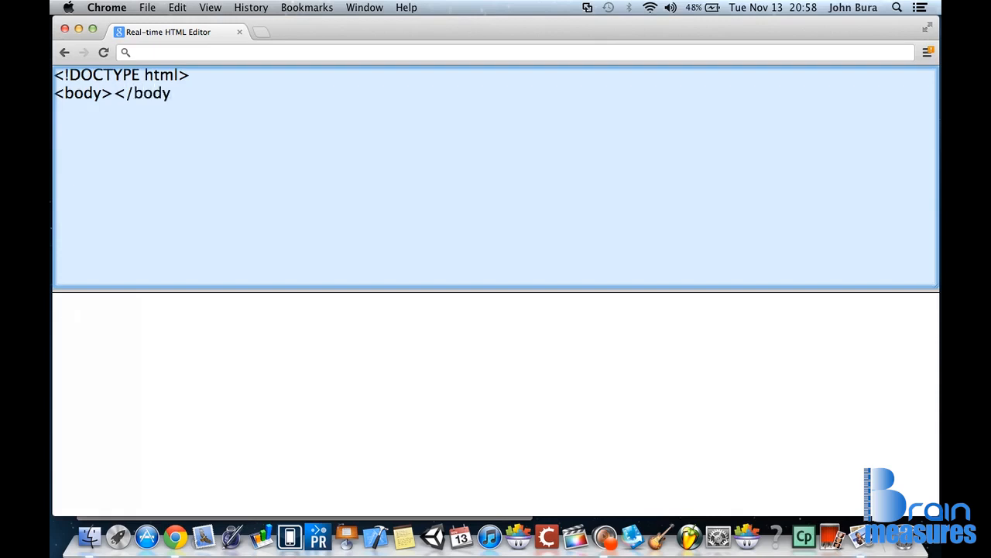
text(>)
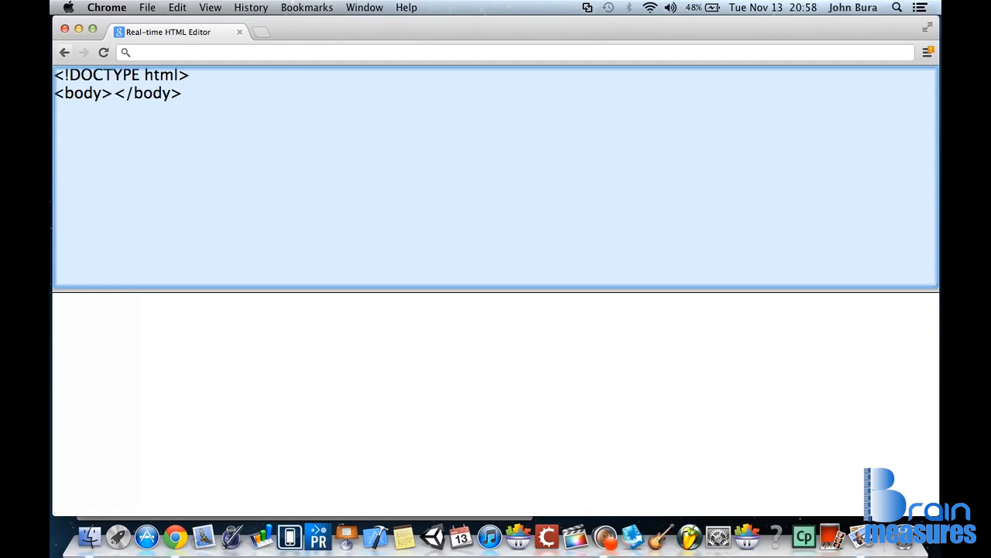
Step: Move </body> onto its own line with blank lines between the tags
key(Enter)
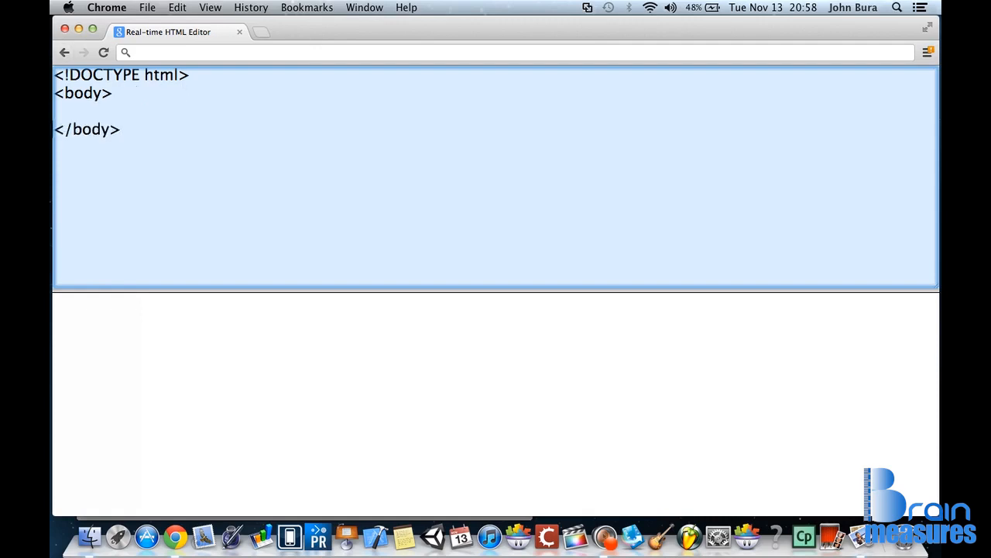
key(Enter)
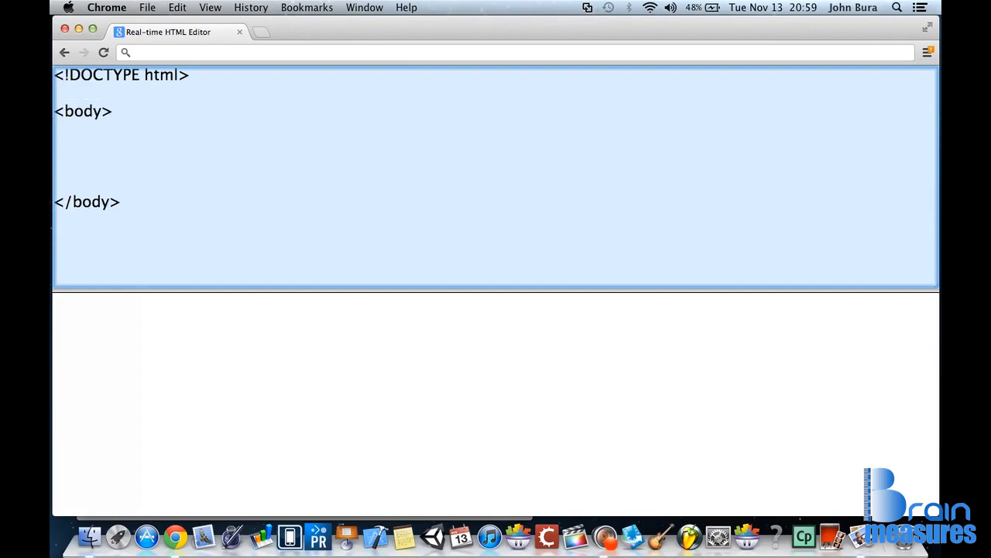
Step: Add <html> above the body tags and a closing html tag below them
text(<)
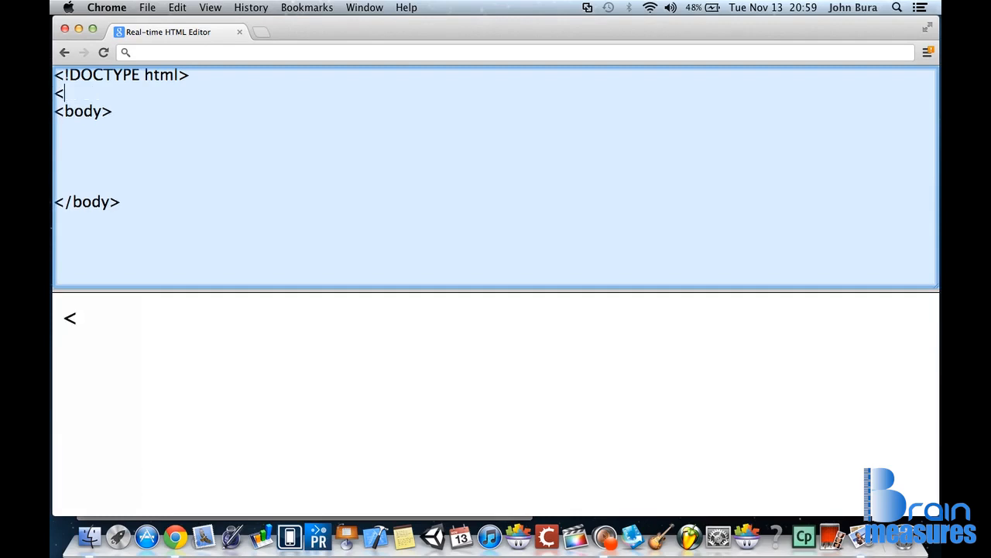
text(html>)
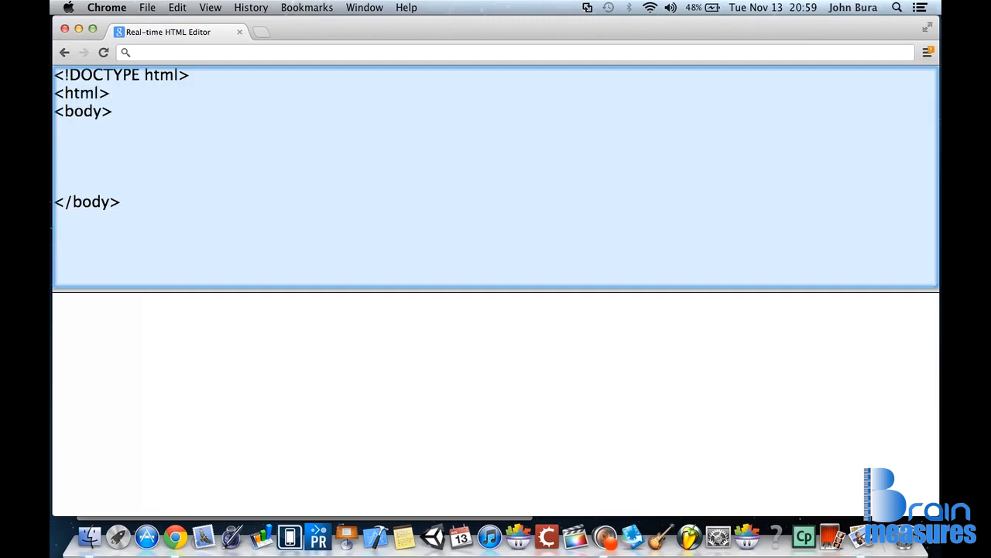
text(<)
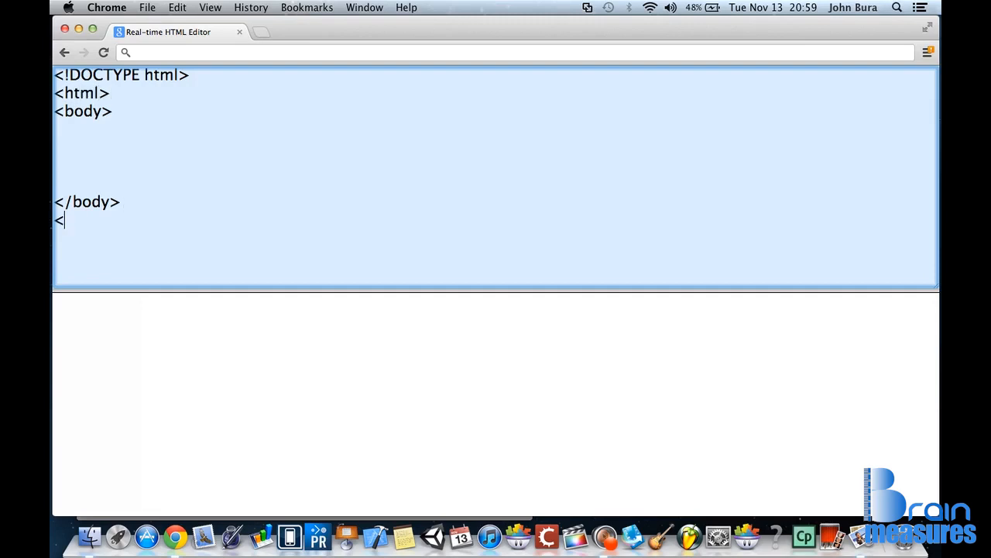
text(/)
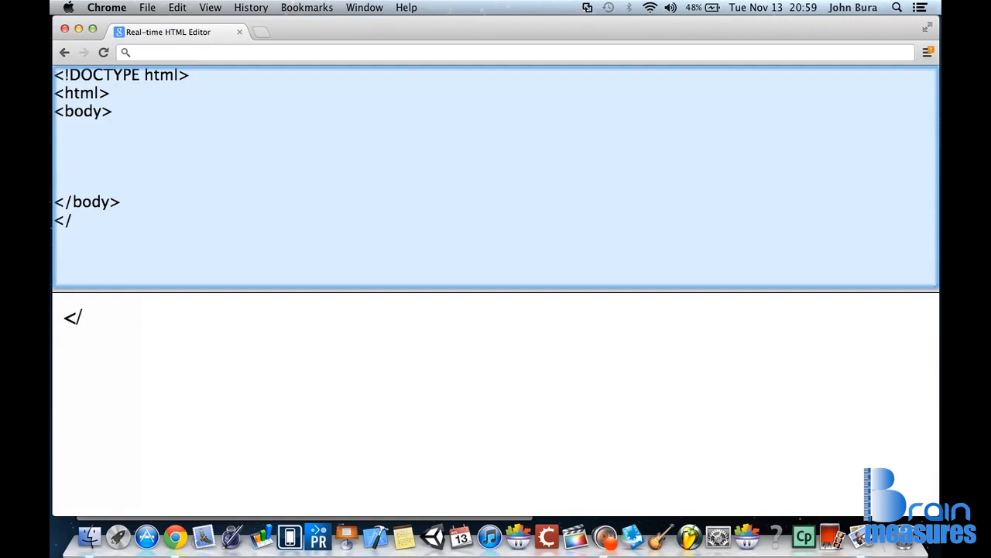
text(html?)
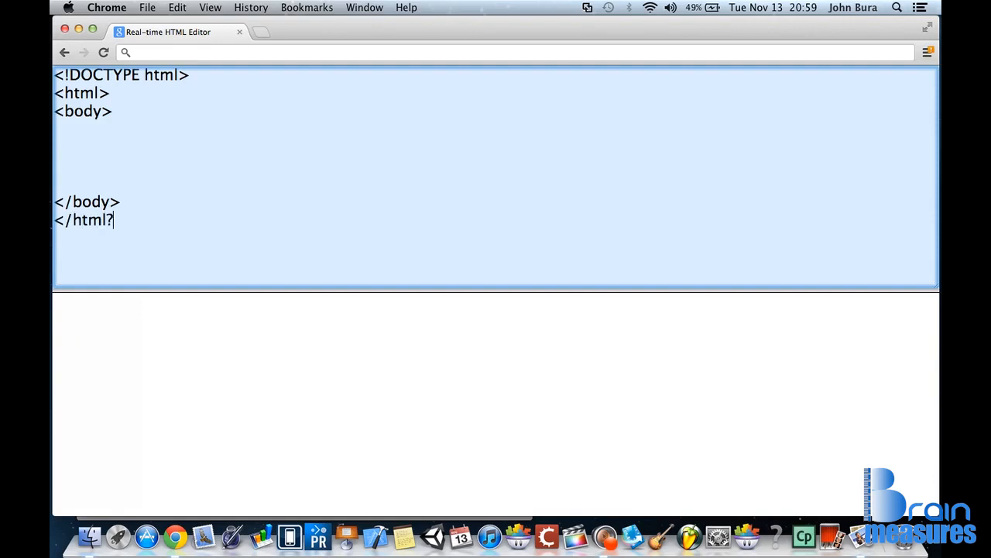
text(>)
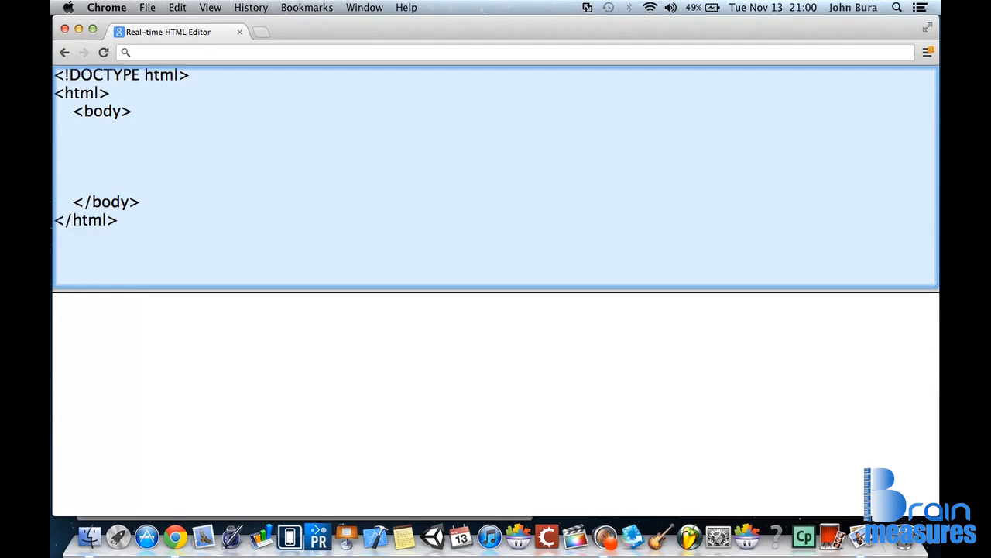
Step: Place the caret at the closing body tag to begin indenting
click(69, 202)
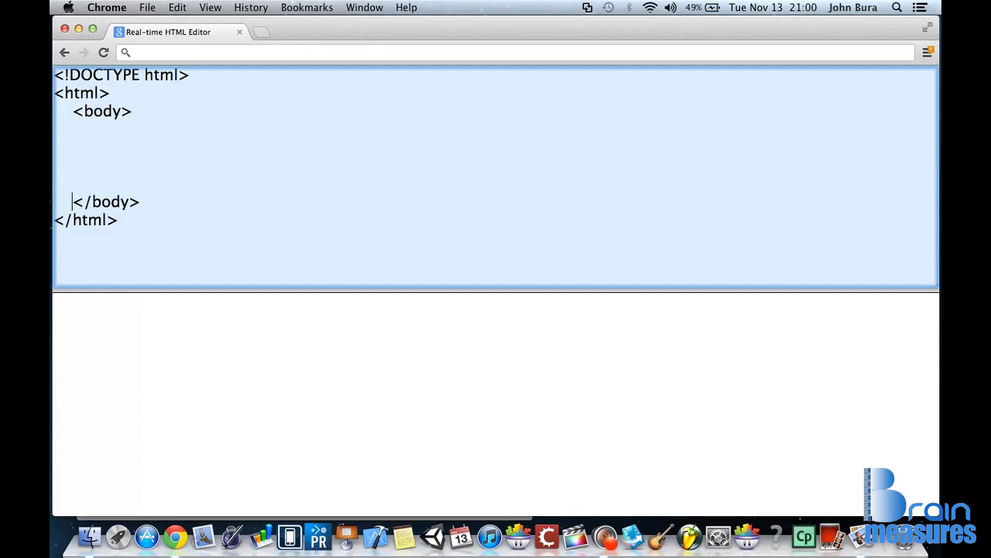